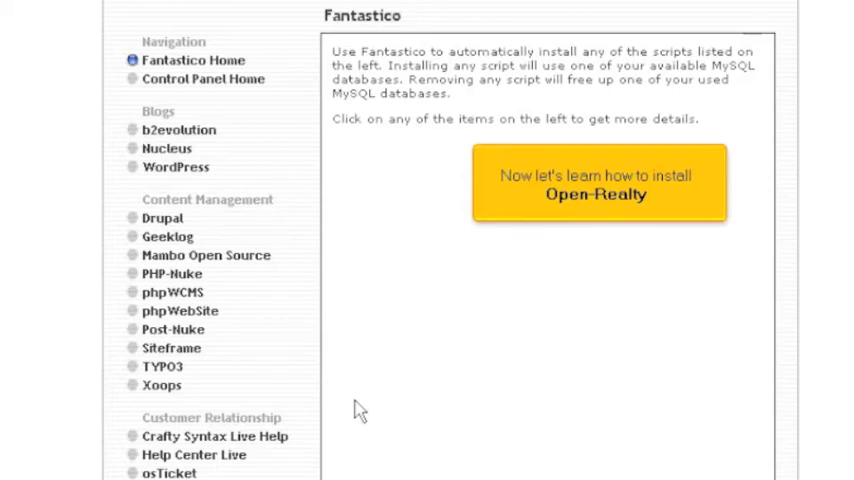
# Select Open-Realty from the Others group to show its script overview page.
pyautogui.scroll(-3)
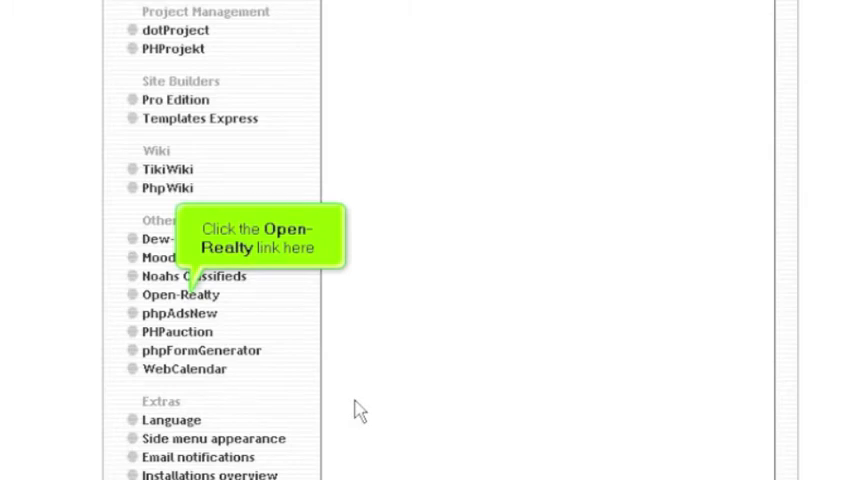
pyautogui.moveTo(204, 310)
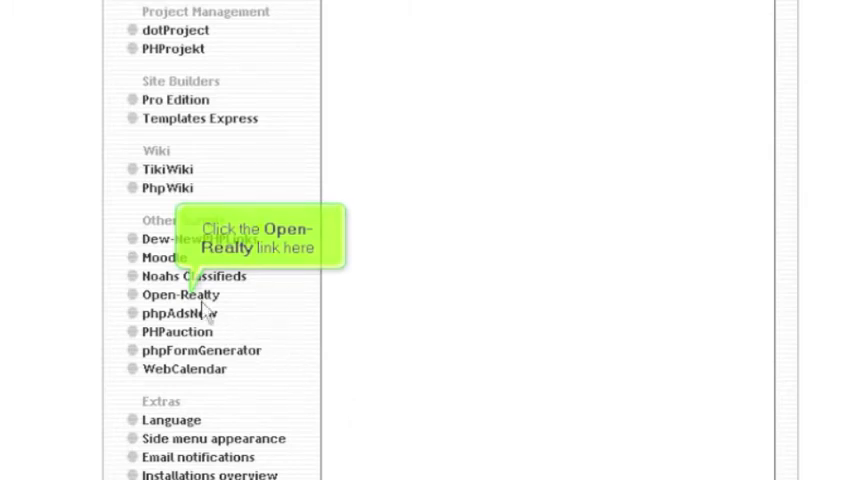
pyautogui.click(180, 294)
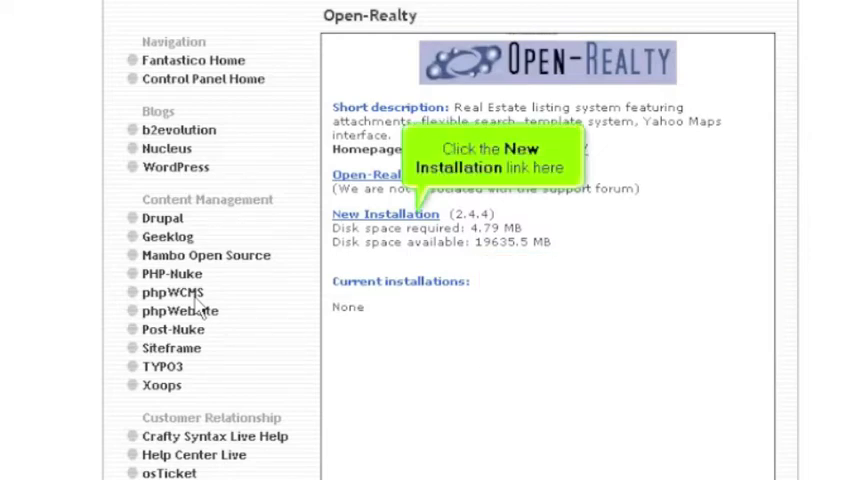
pyautogui.click(384, 214)
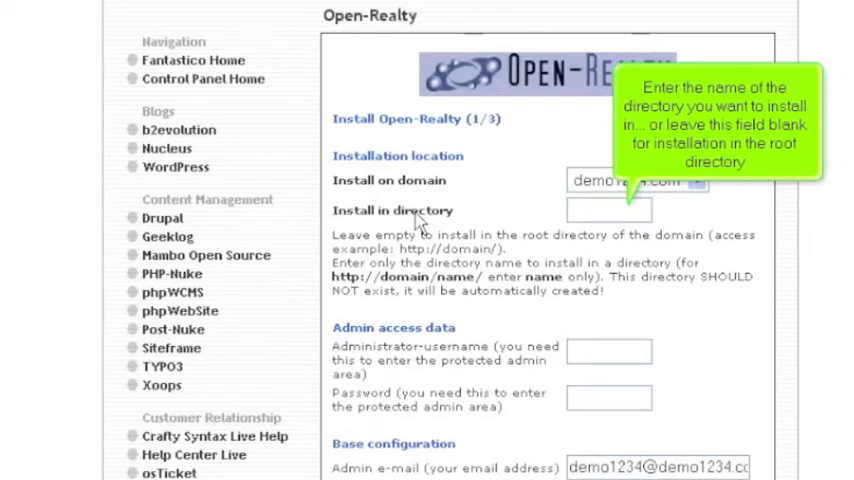
pyautogui.write('realty')
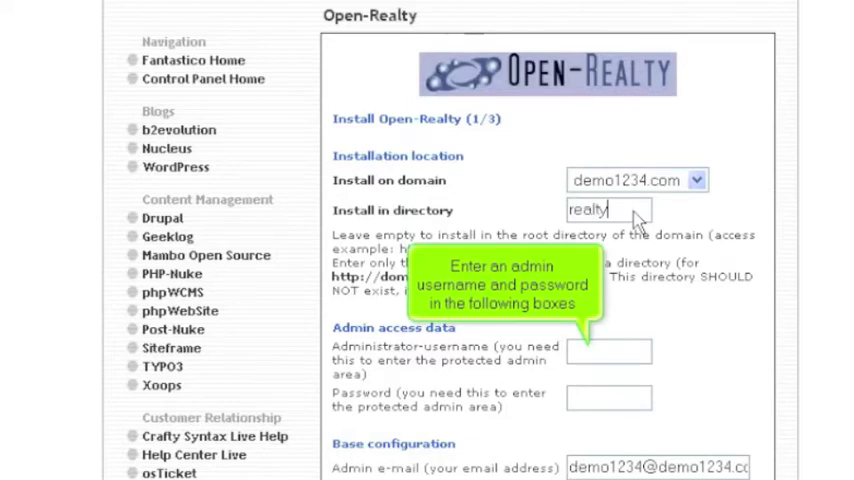
pyautogui.moveTo(630, 340)
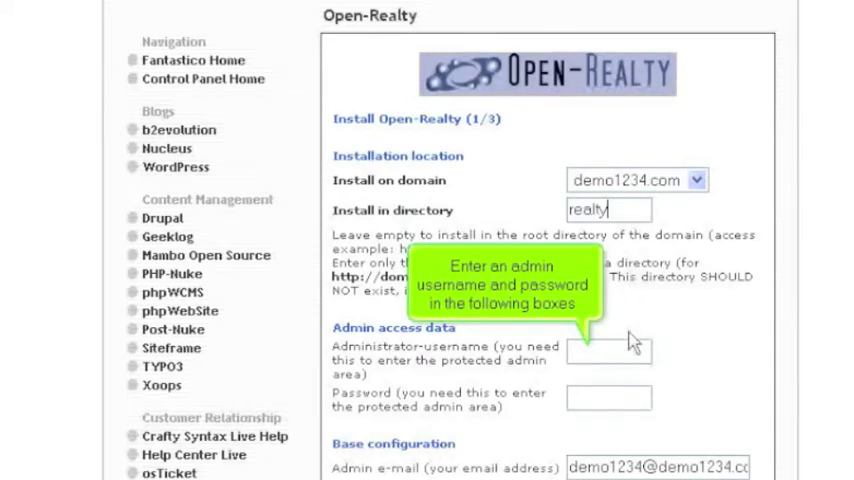
pyautogui.write('admin')
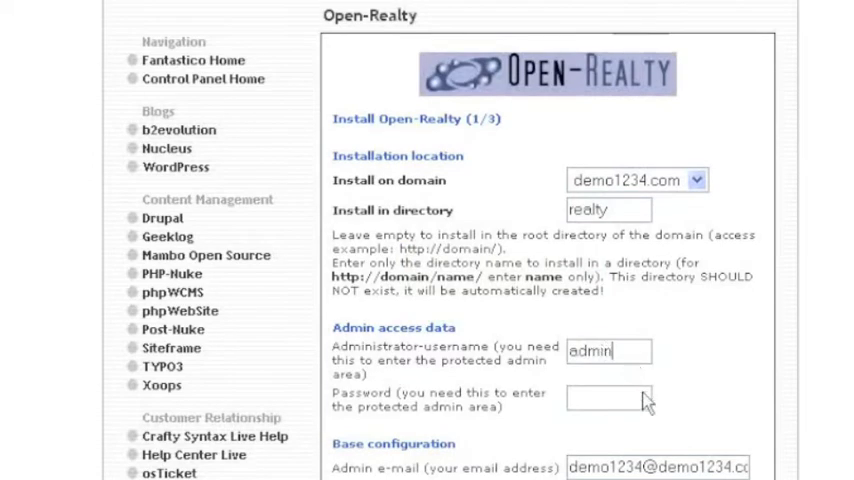
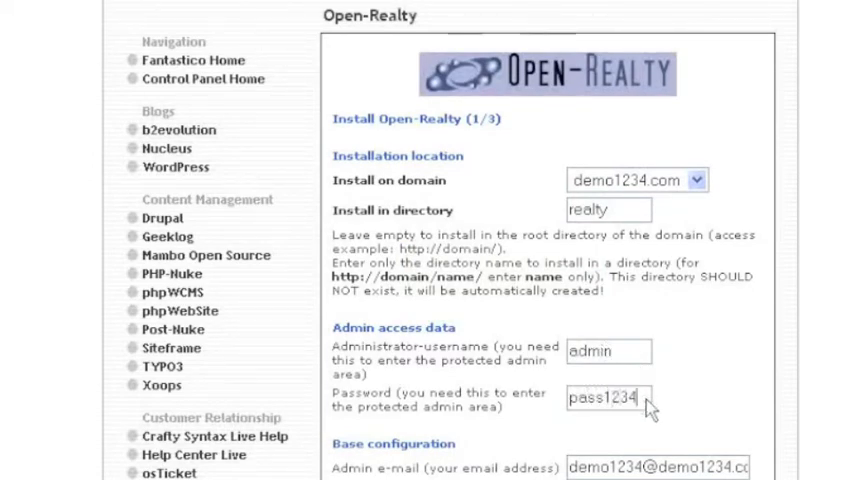
pyautogui.scroll(-3)
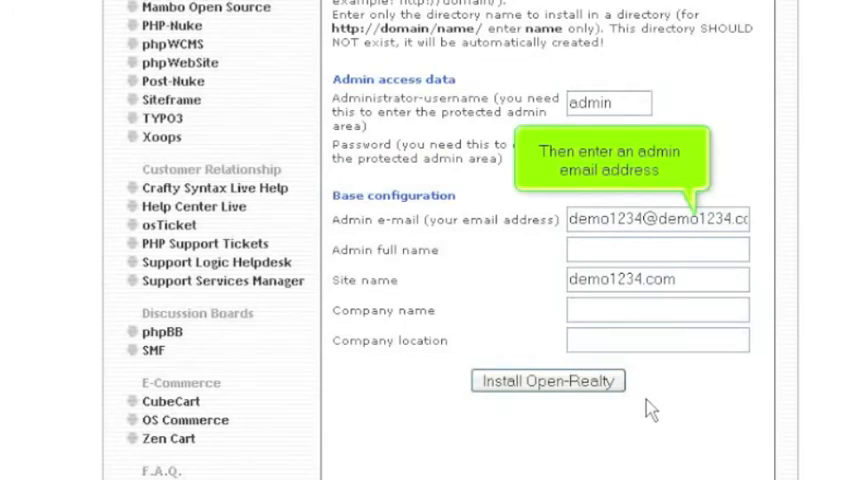
pyautogui.moveTo(704, 312)
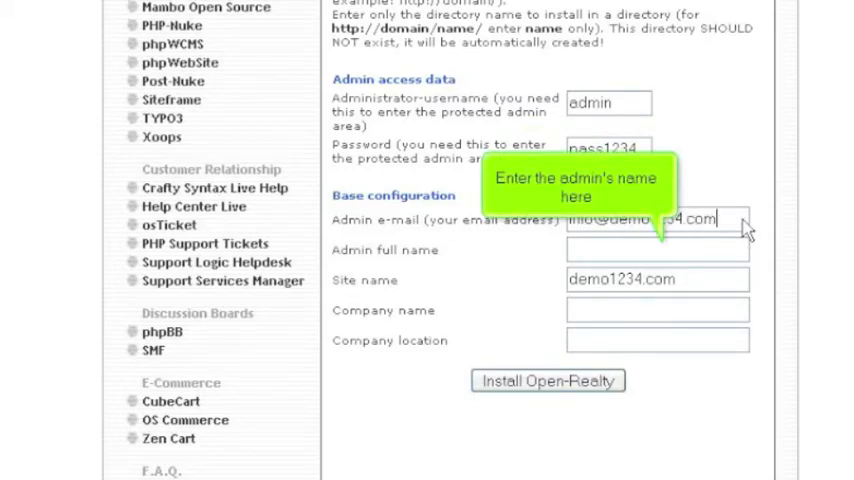
# Enter admin full name John Smith and company location New York, NY, then install.
pyautogui.write('John Smith')
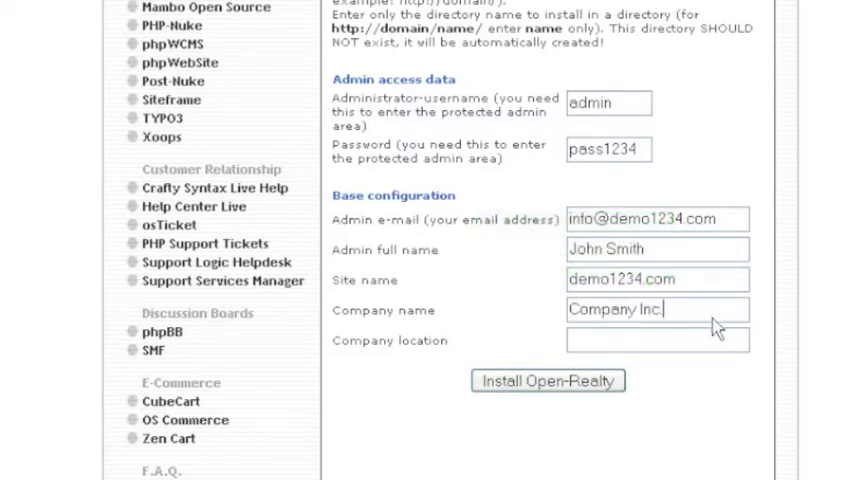
pyautogui.write('New York')
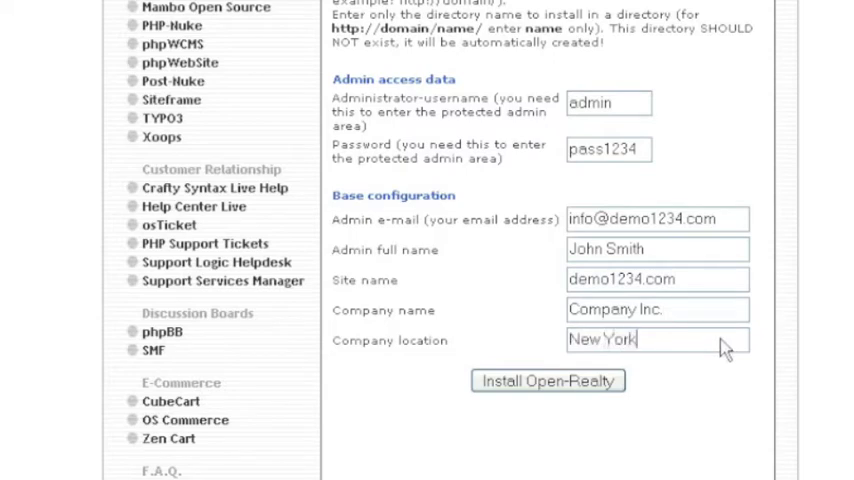
pyautogui.write(', NY')
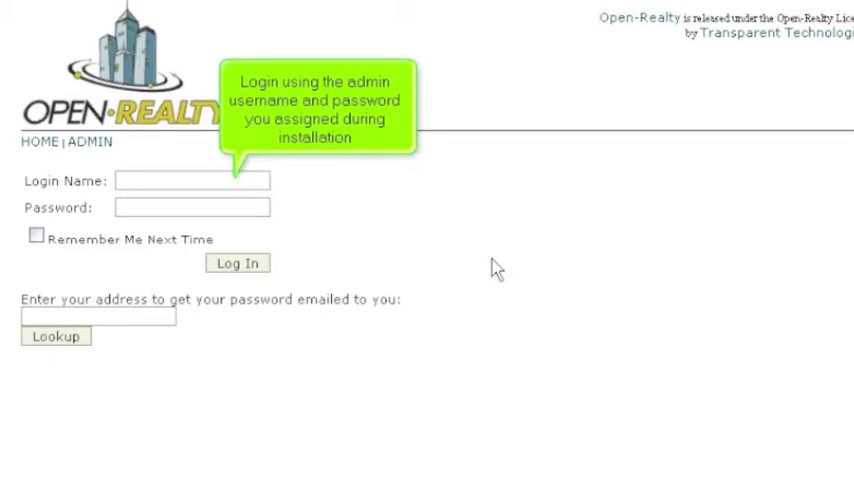
pyautogui.moveTo(336, 216)
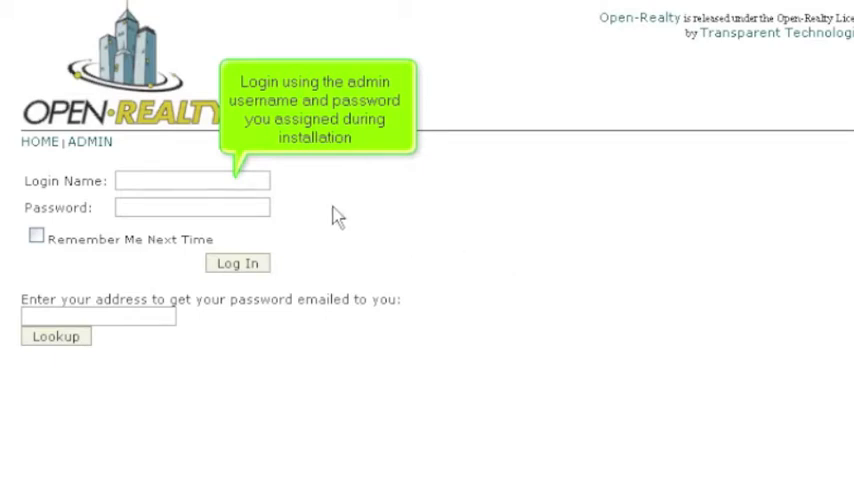
# Log in to the Open-Realty admin area as admin.
pyautogui.write('admin')
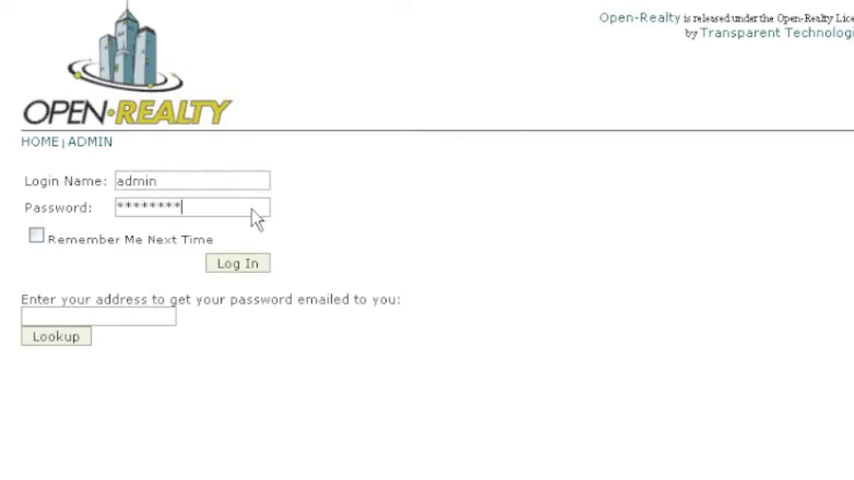
pyautogui.click(236, 264)
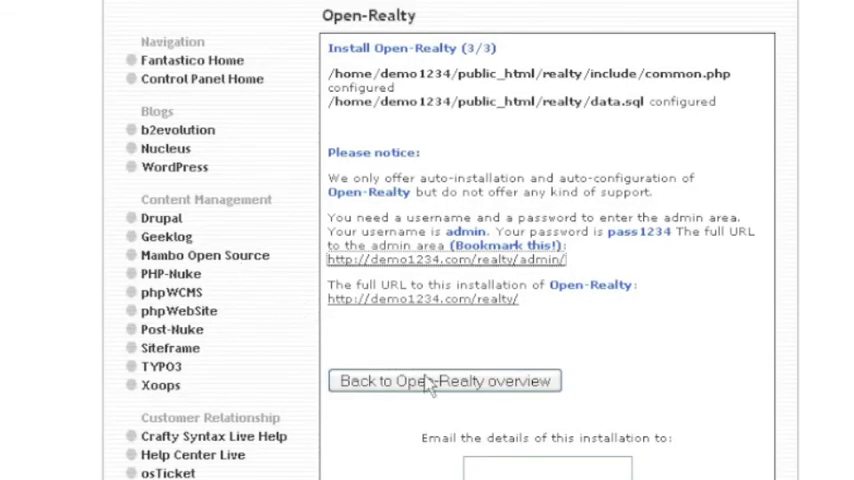
# Go back to the Open-Realty overview listing the new /realty 2.4.4 installation.
pyautogui.click(444, 380)
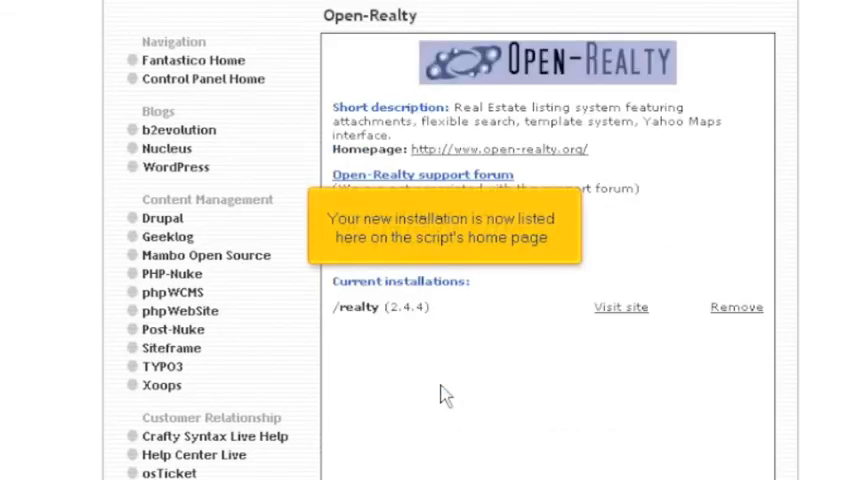